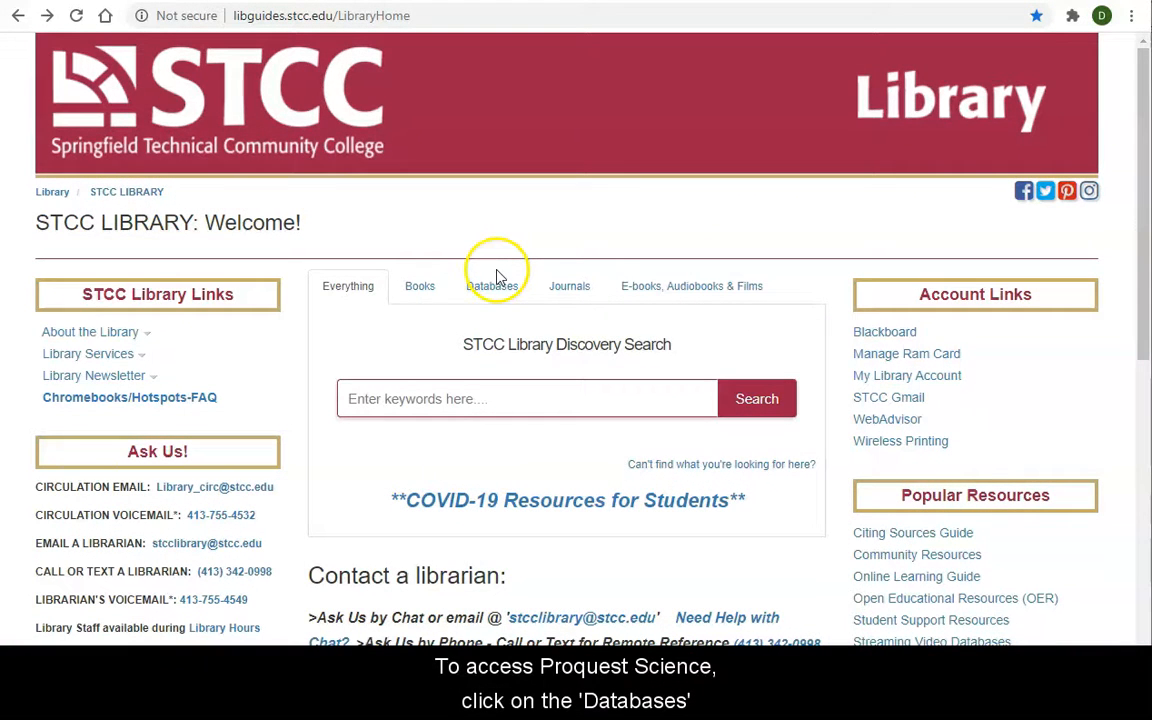
# Go from the library home page's Databases section to Databases by Subject
pyautogui.click(491, 285)
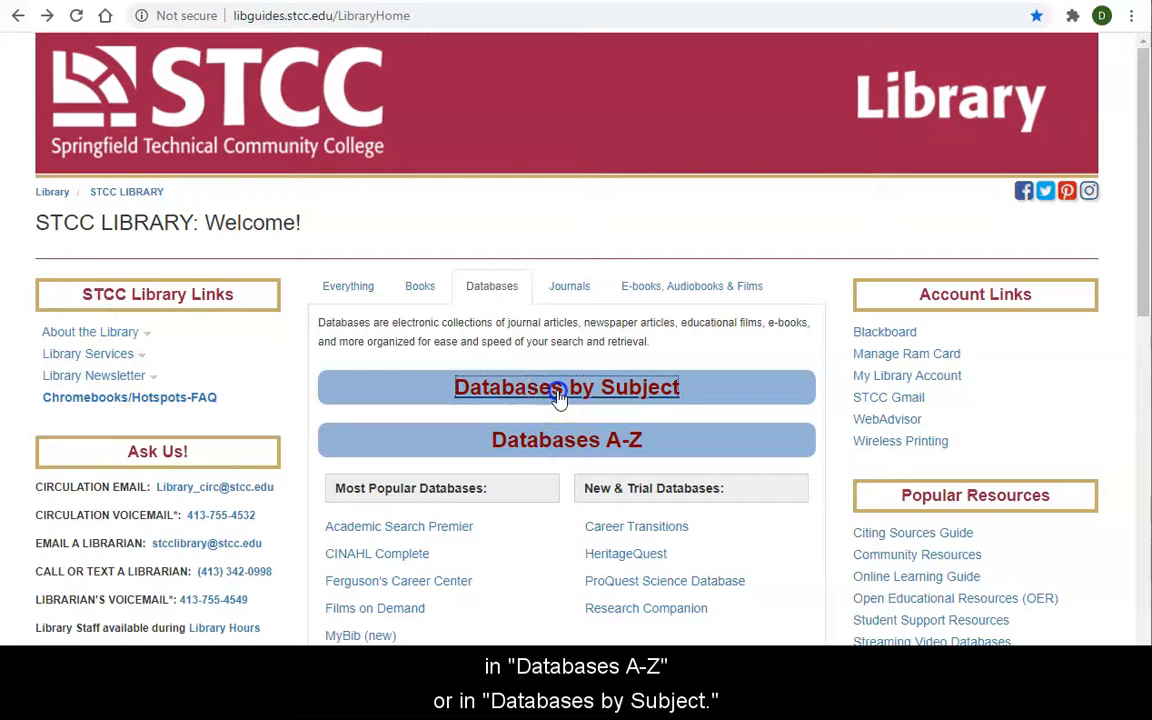
pyautogui.click(566, 388)
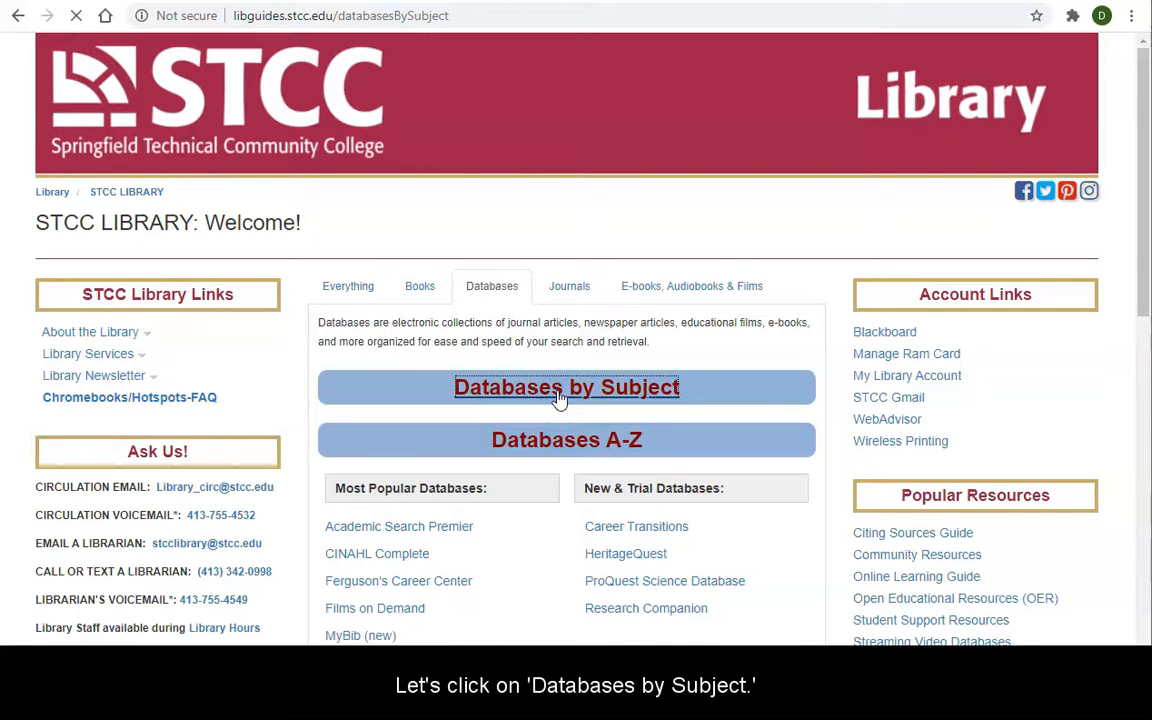
# Choose the Science & Engineering subject to list its databases, including ProQuest Science Database
pyautogui.click(566, 387)
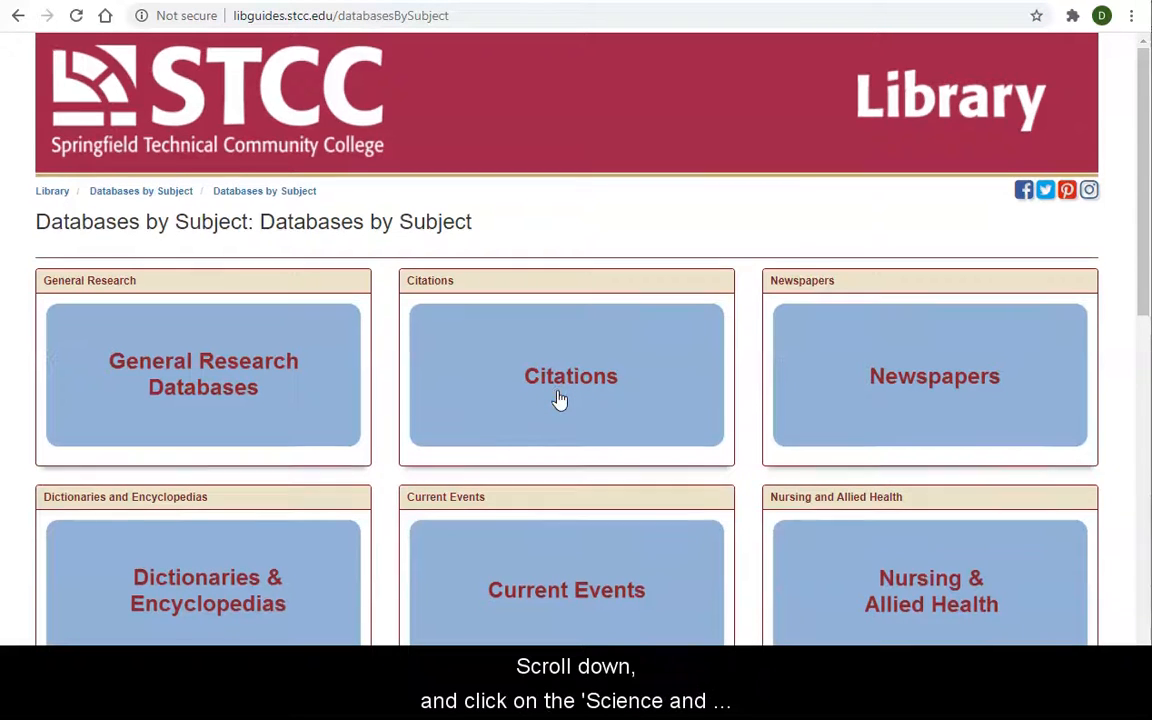
pyautogui.scroll(-3)
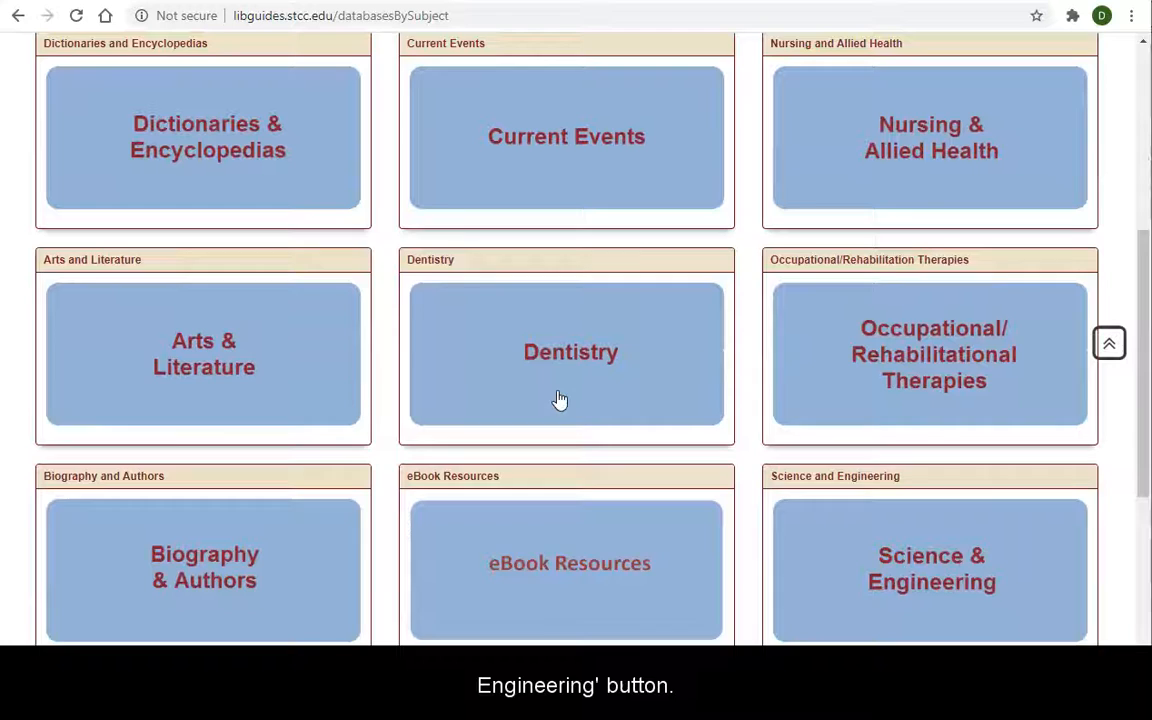
pyautogui.scroll(-3)
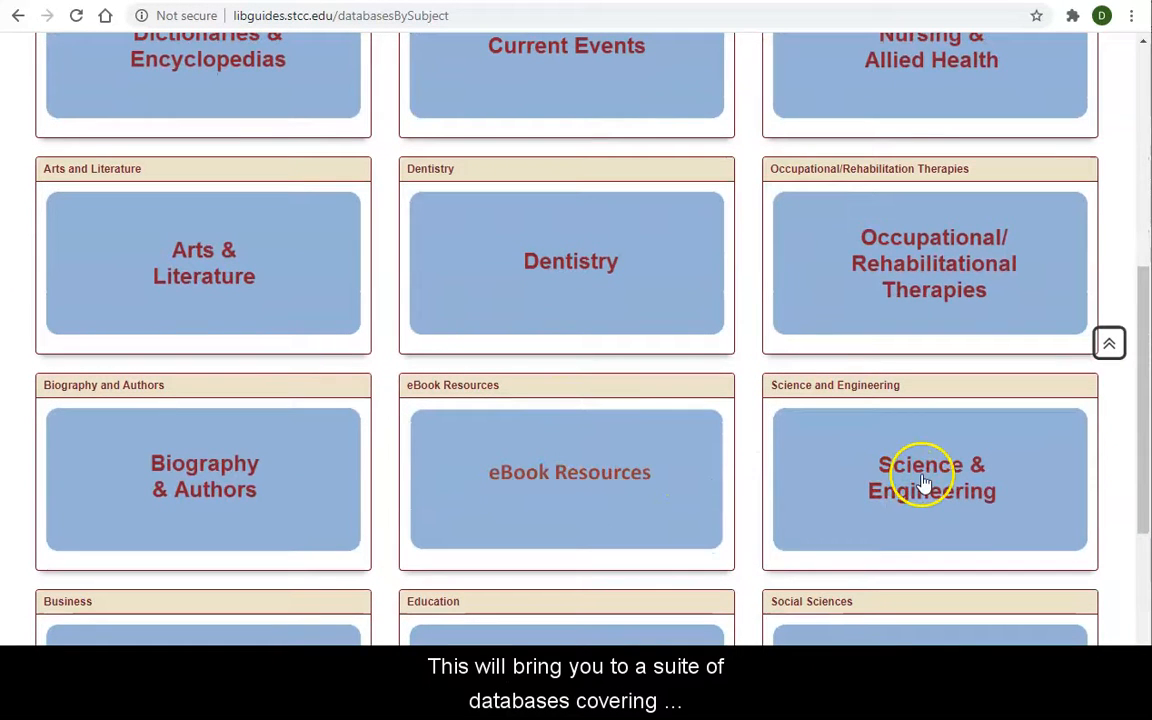
pyautogui.click(930, 480)
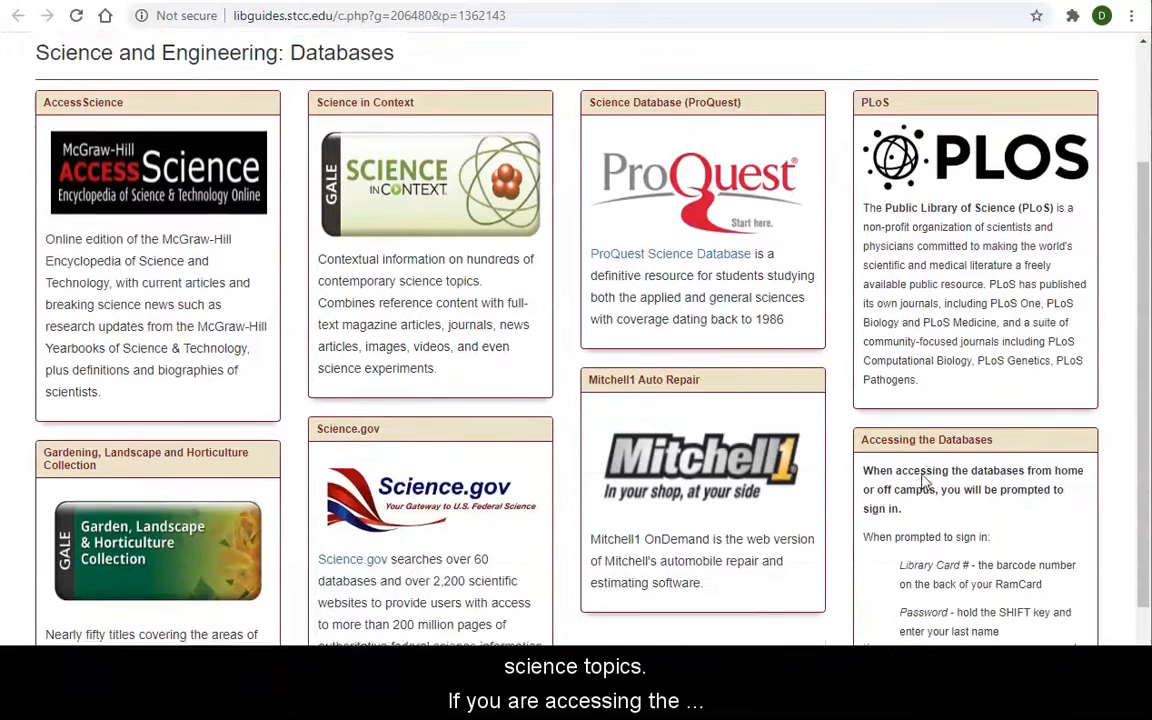
pyautogui.scroll(-3)
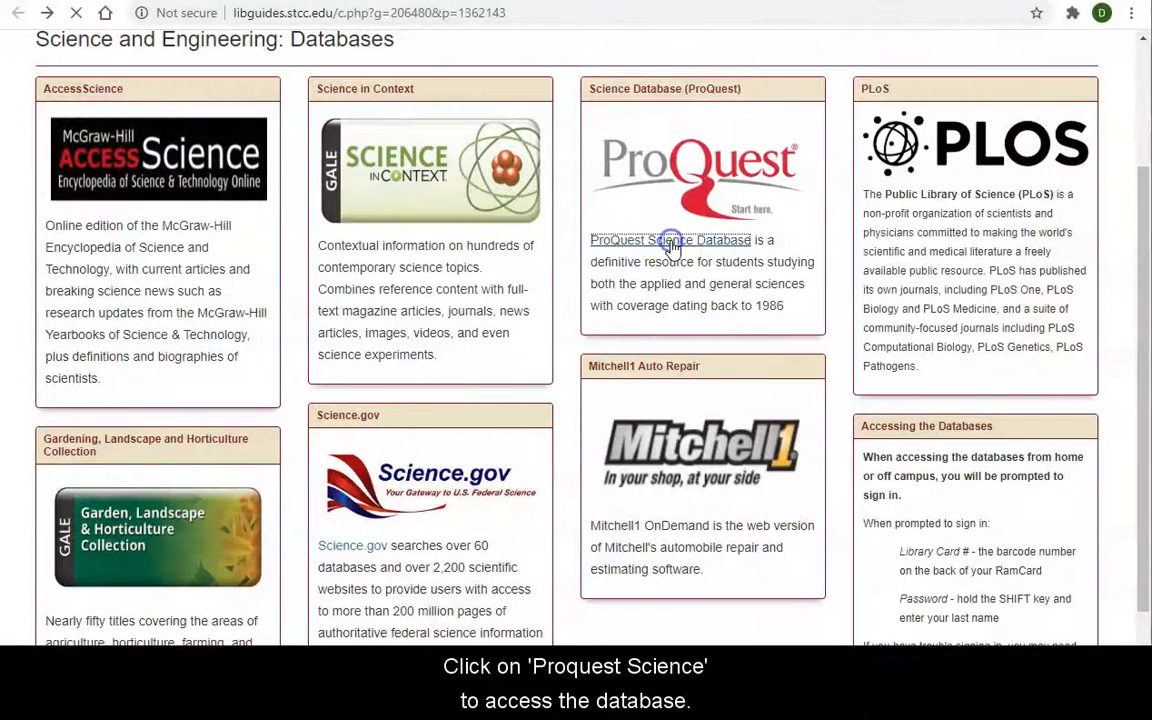
# Enter ProQuest Science Database through the college's access to reach Basic Search
pyautogui.click(670, 240)
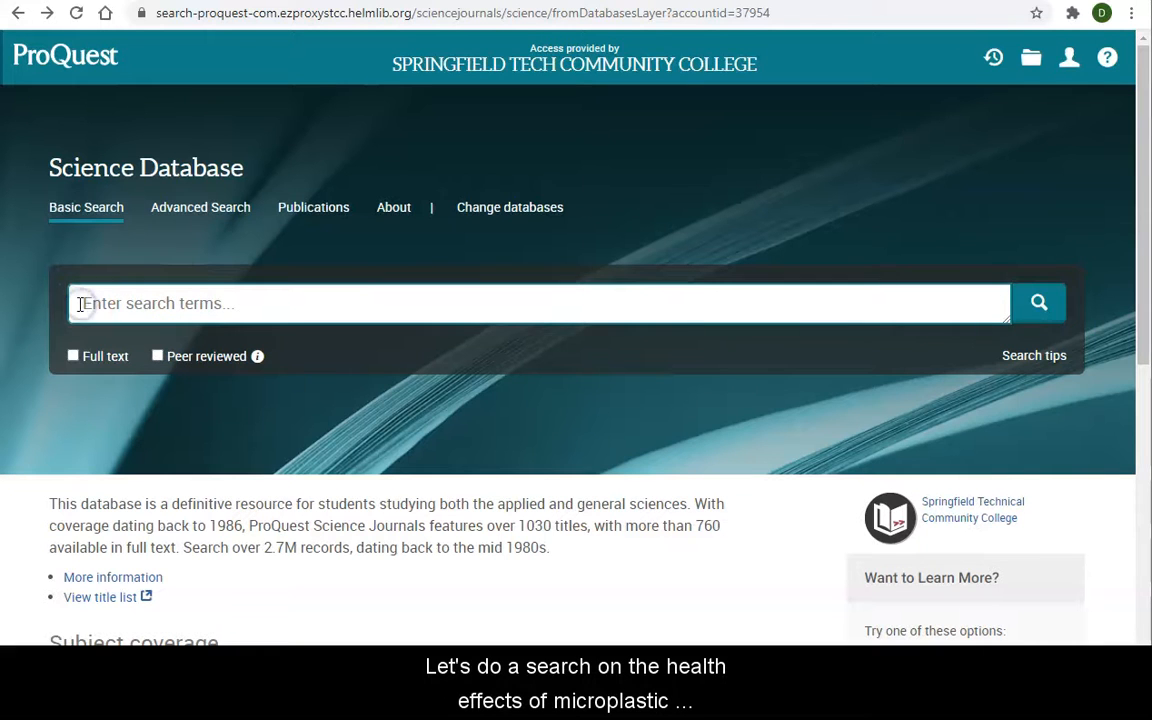
# Search 'microplastic pollution and health' limited to full text and peer reviewed, returning 282 results
pyautogui.write('microplastic')
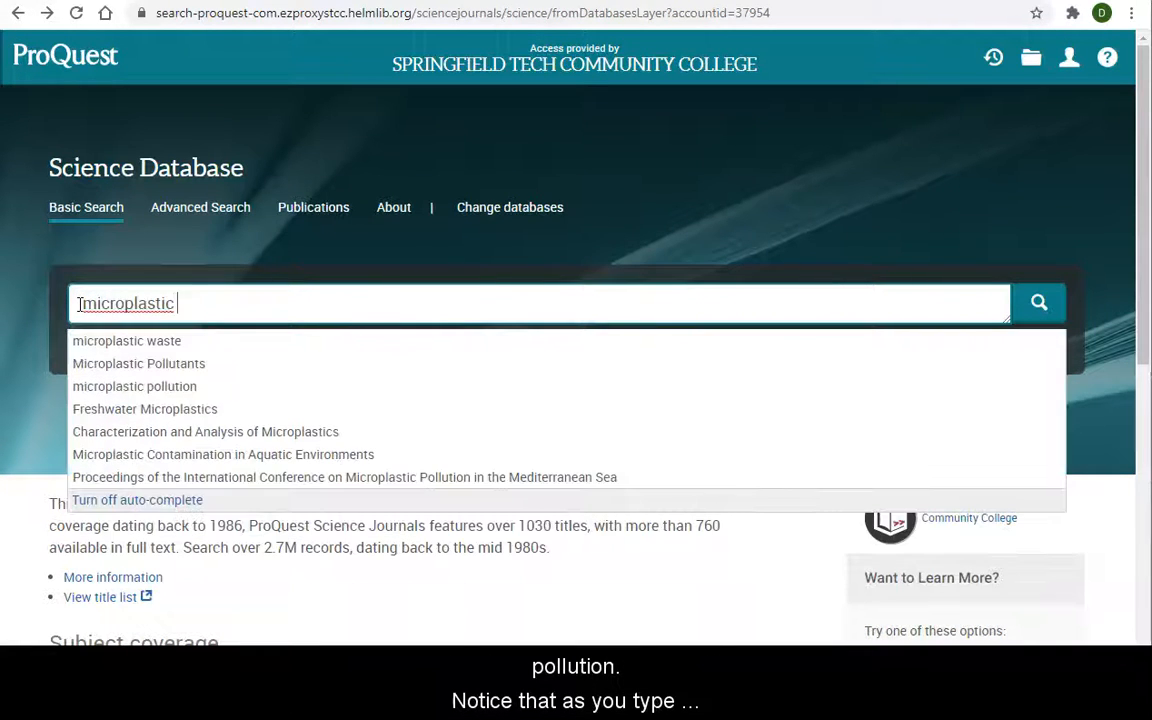
pyautogui.write('pollution and health')
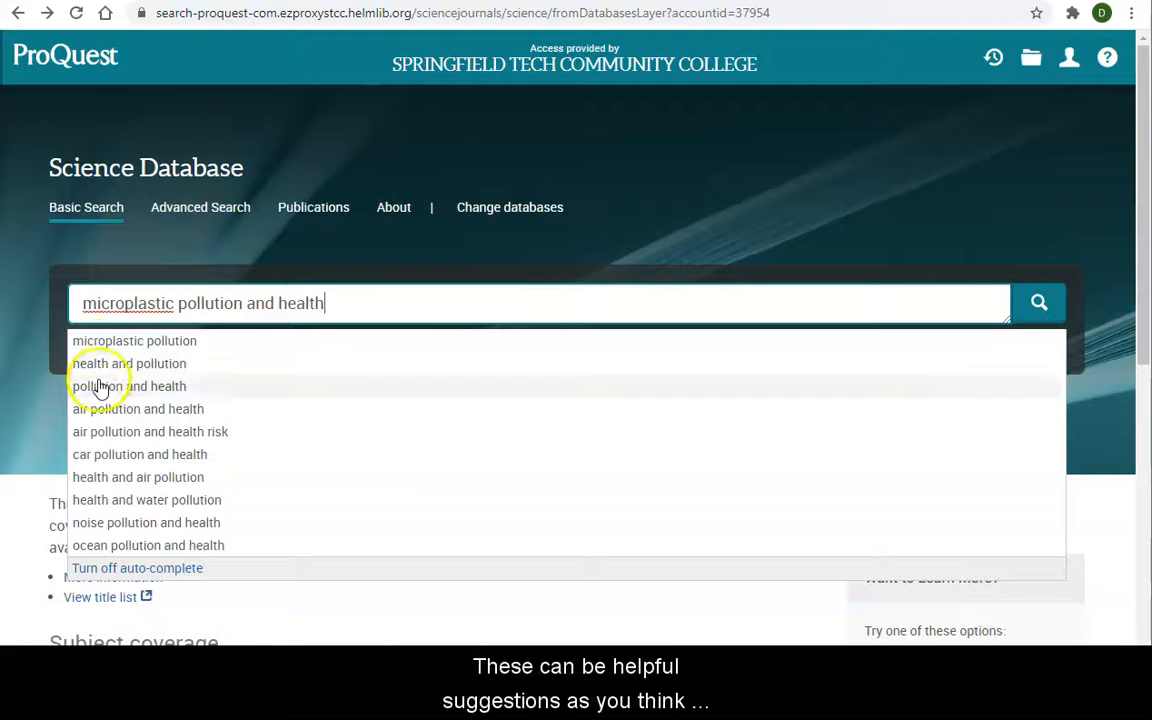
pyautogui.moveTo(42, 438)
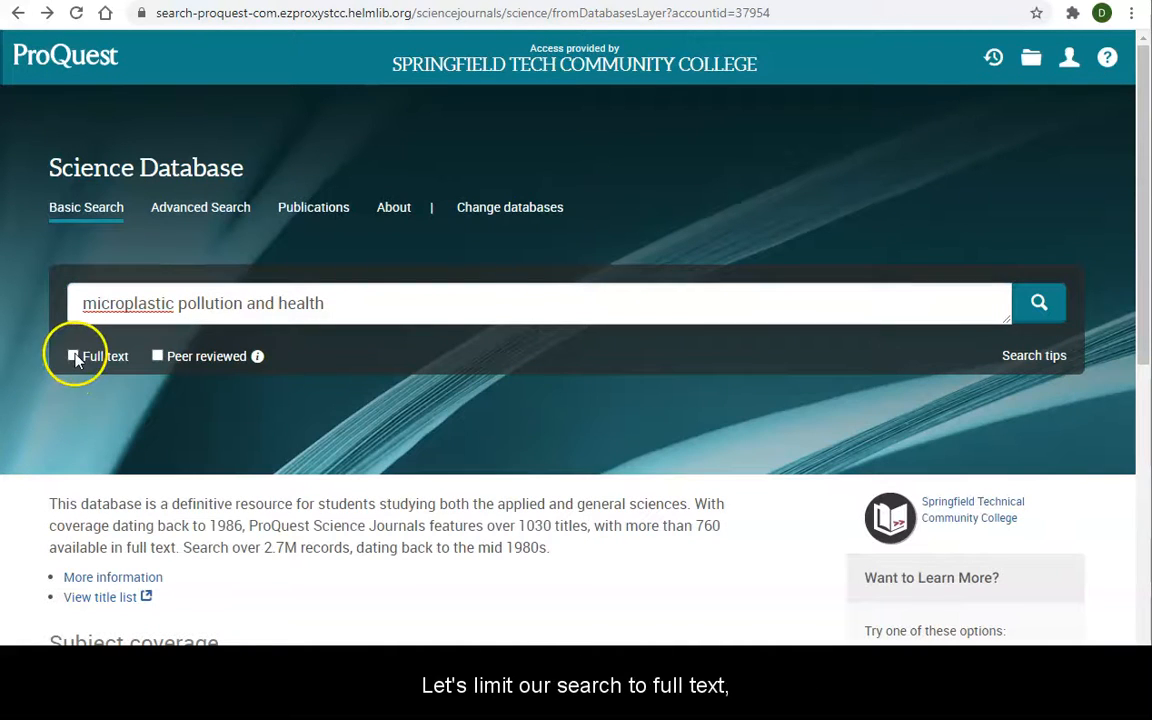
pyautogui.click(73, 355)
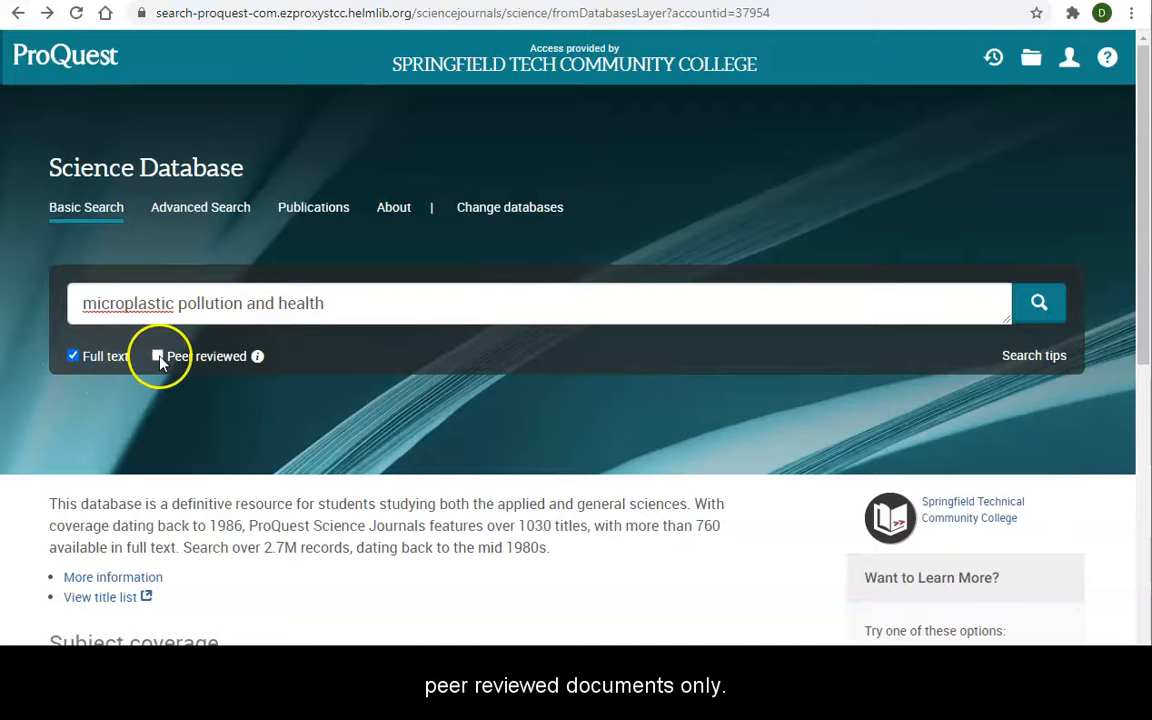
pyautogui.click(157, 356)
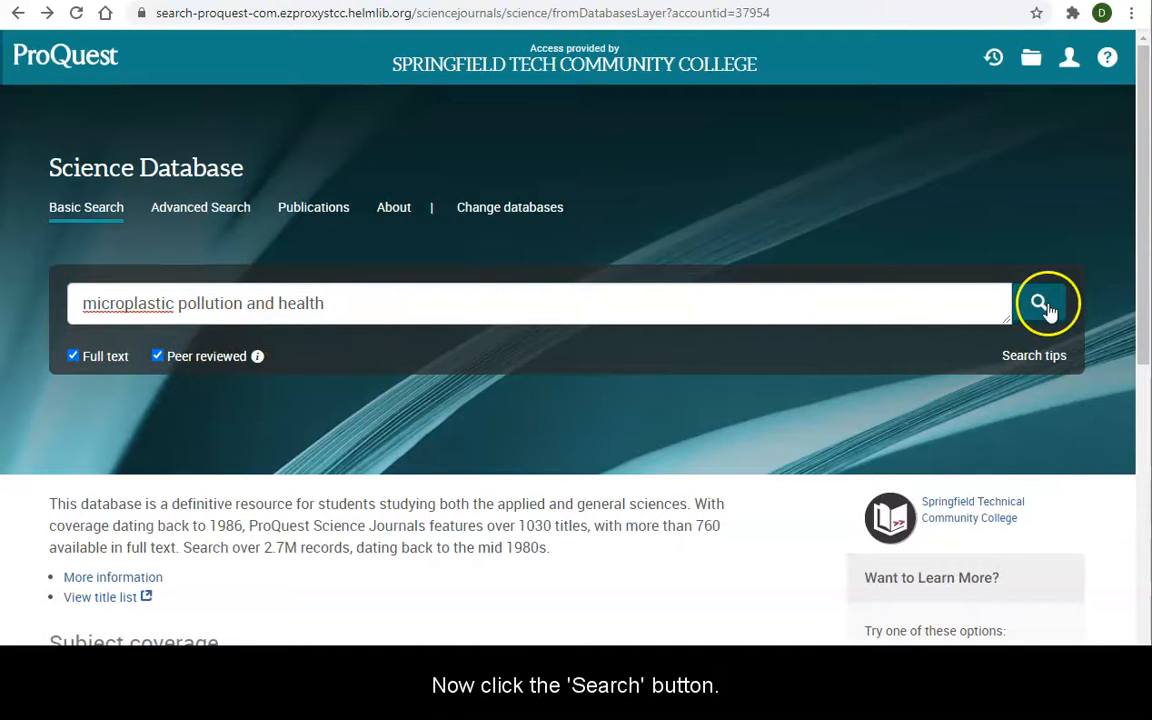
pyautogui.click(1047, 303)
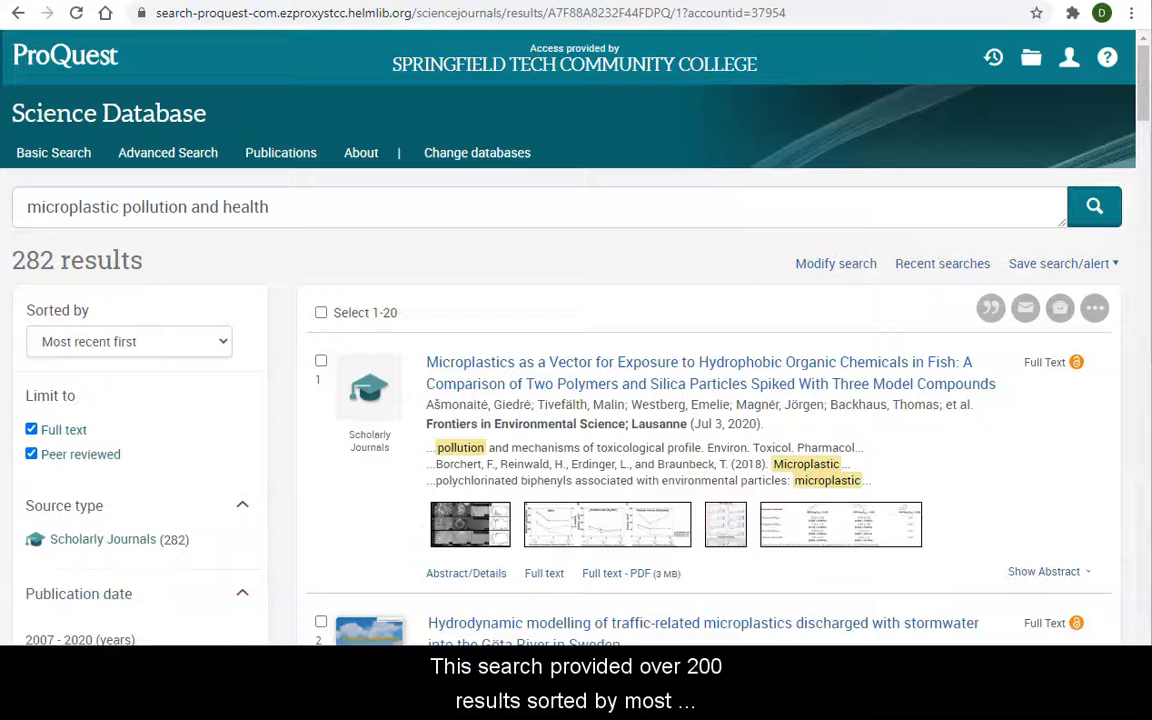
pyautogui.moveTo(58, 262)
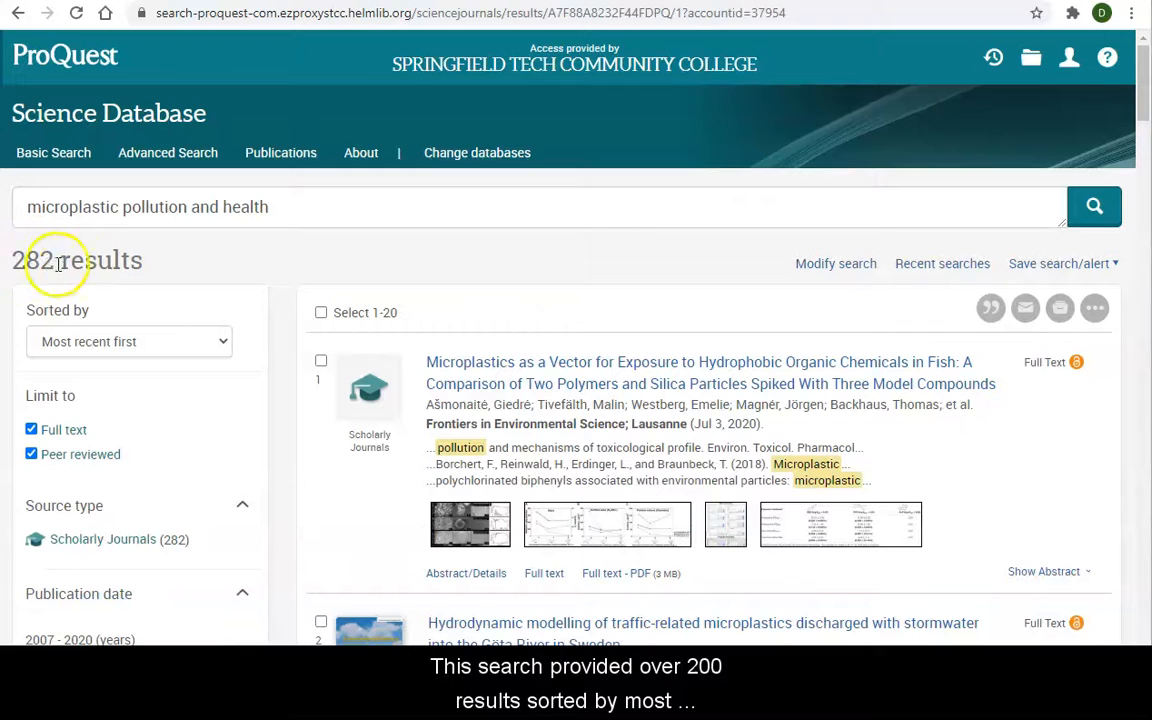
pyautogui.moveTo(150, 305)
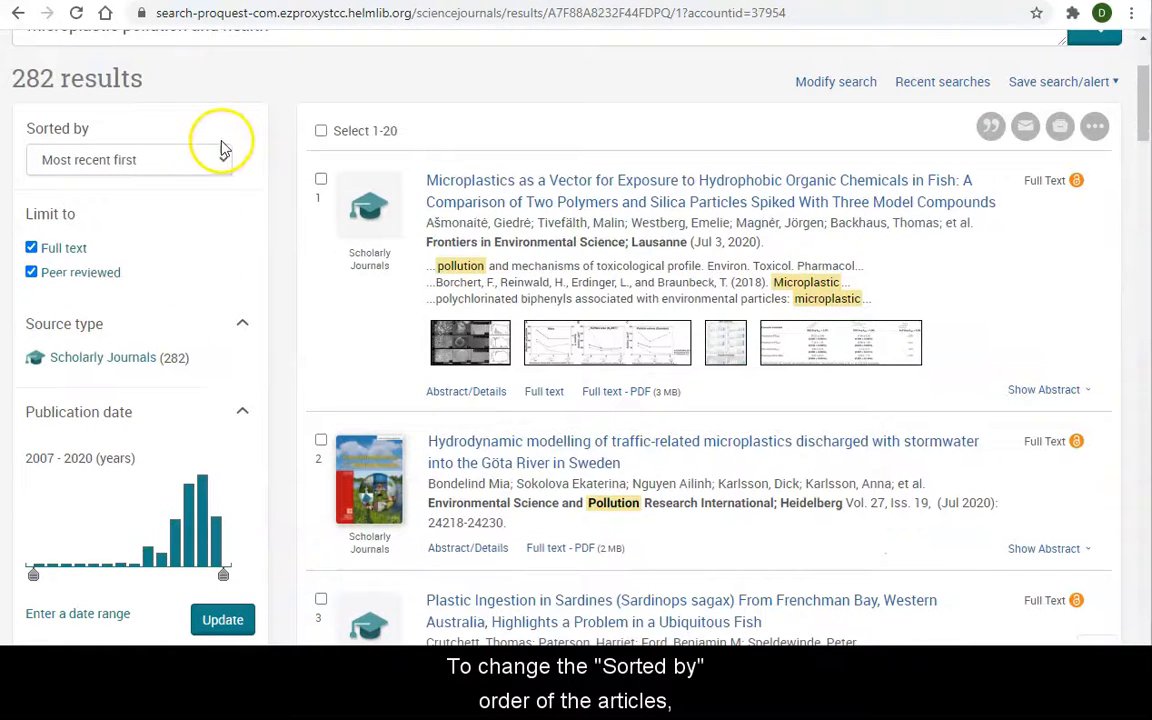
# Limit the relevance-sorted results to publication dates from 2018 onward and apply the range
pyautogui.click(130, 160)
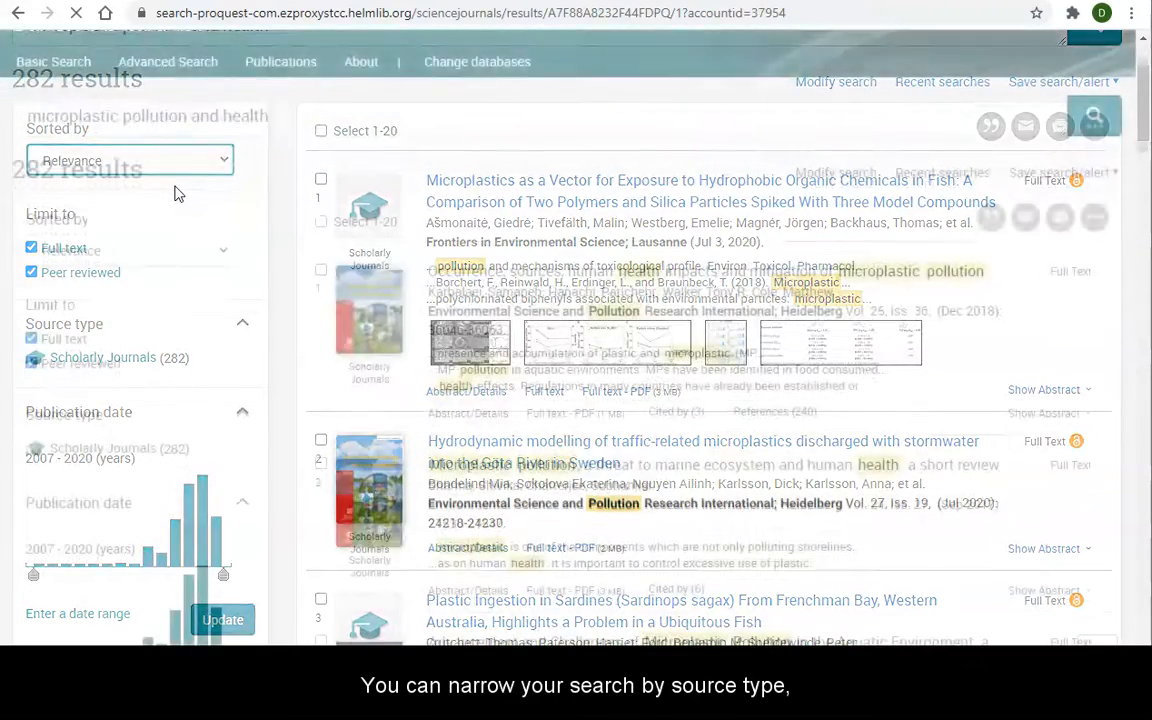
pyautogui.scroll(-3)
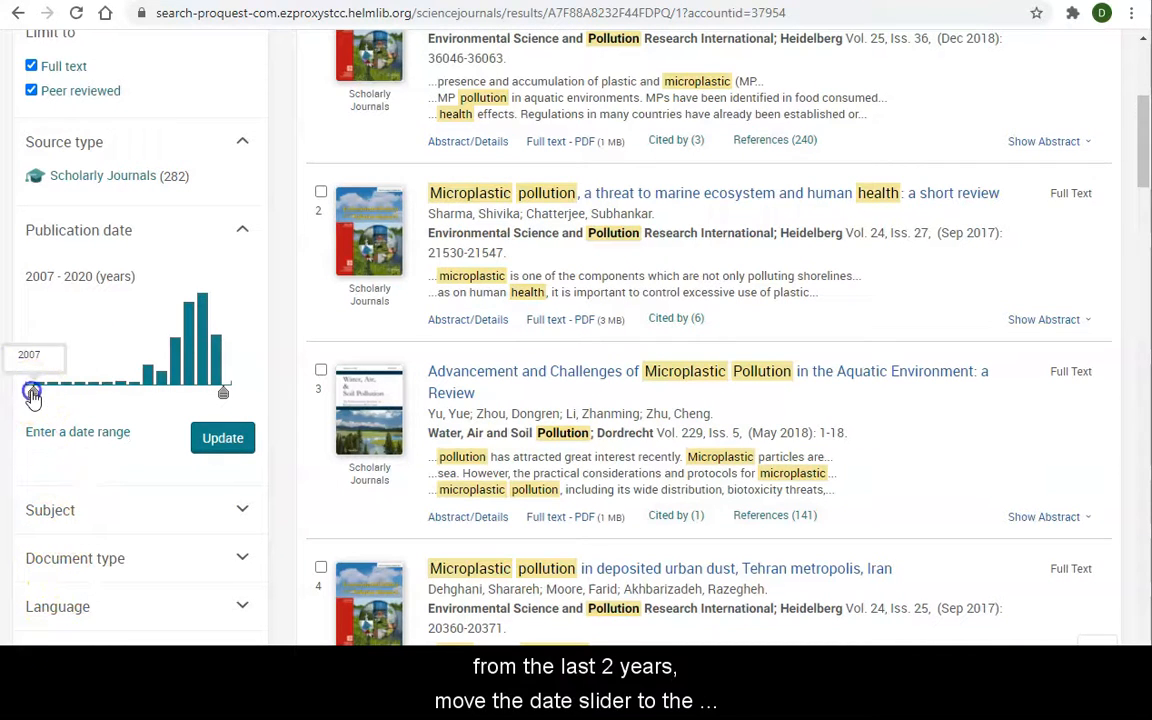
pyautogui.moveTo(32, 391); pyautogui.dragTo(155, 405)
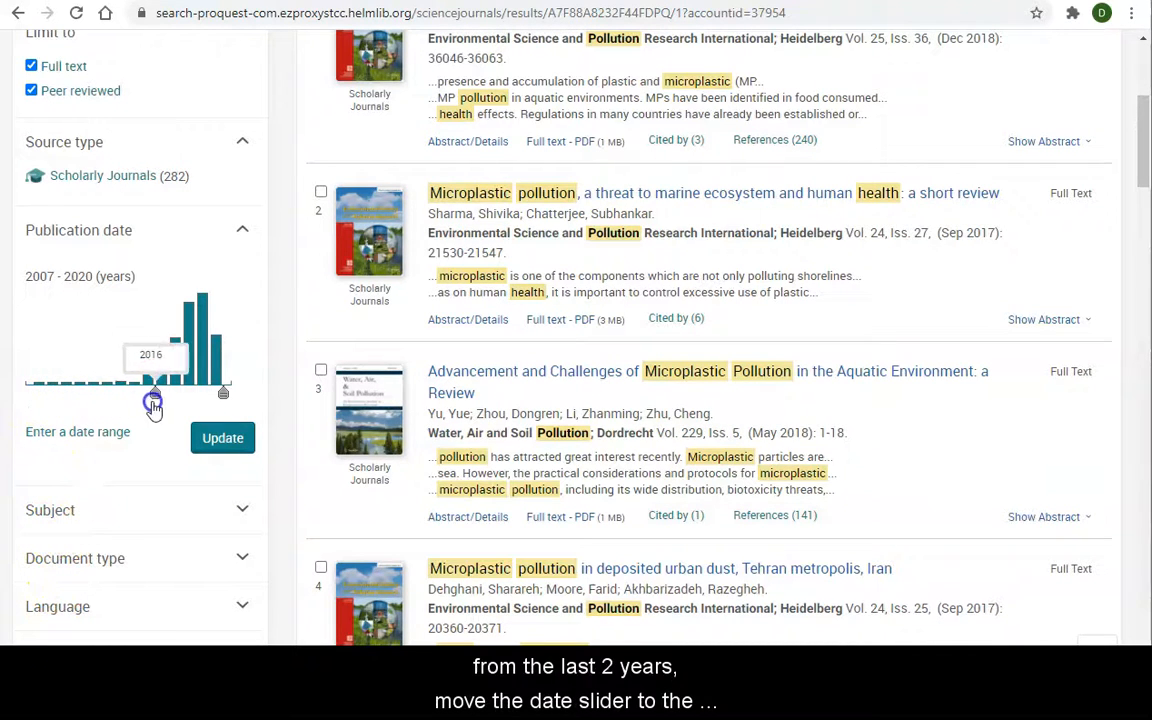
pyautogui.moveTo(154, 393); pyautogui.dragTo(181, 393)
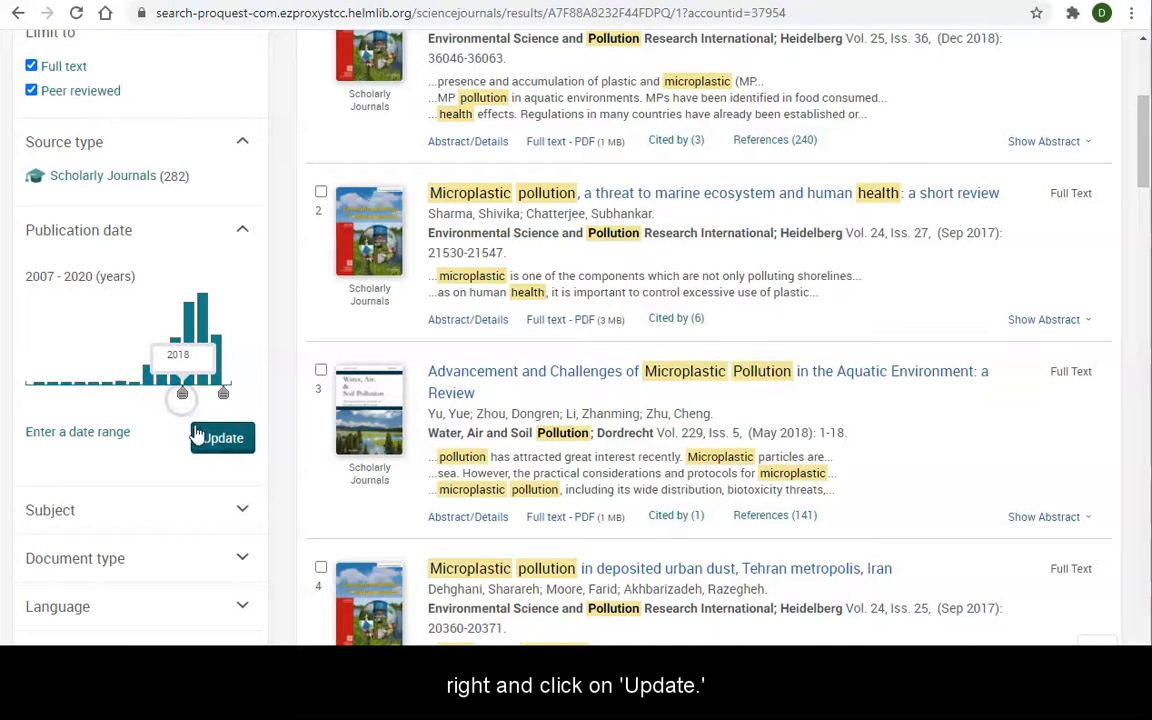
pyautogui.click(222, 438)
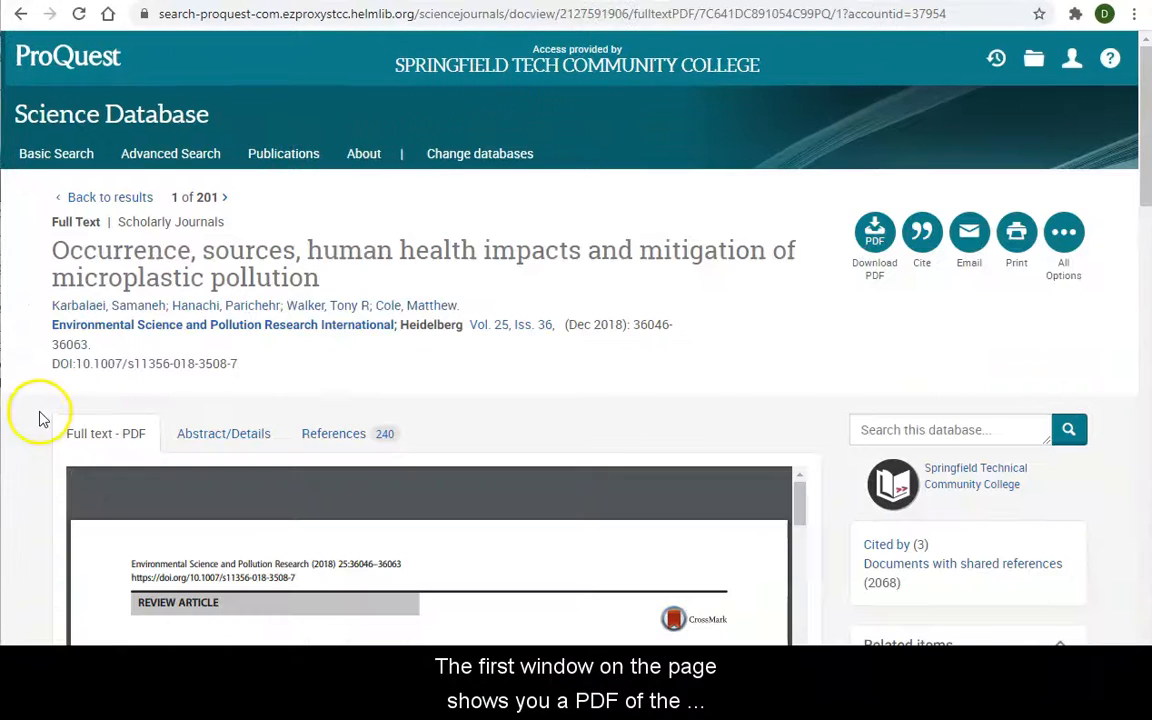
# View the first result's record with its Full text - PDF of the microplastic review
pyautogui.scroll(-3)
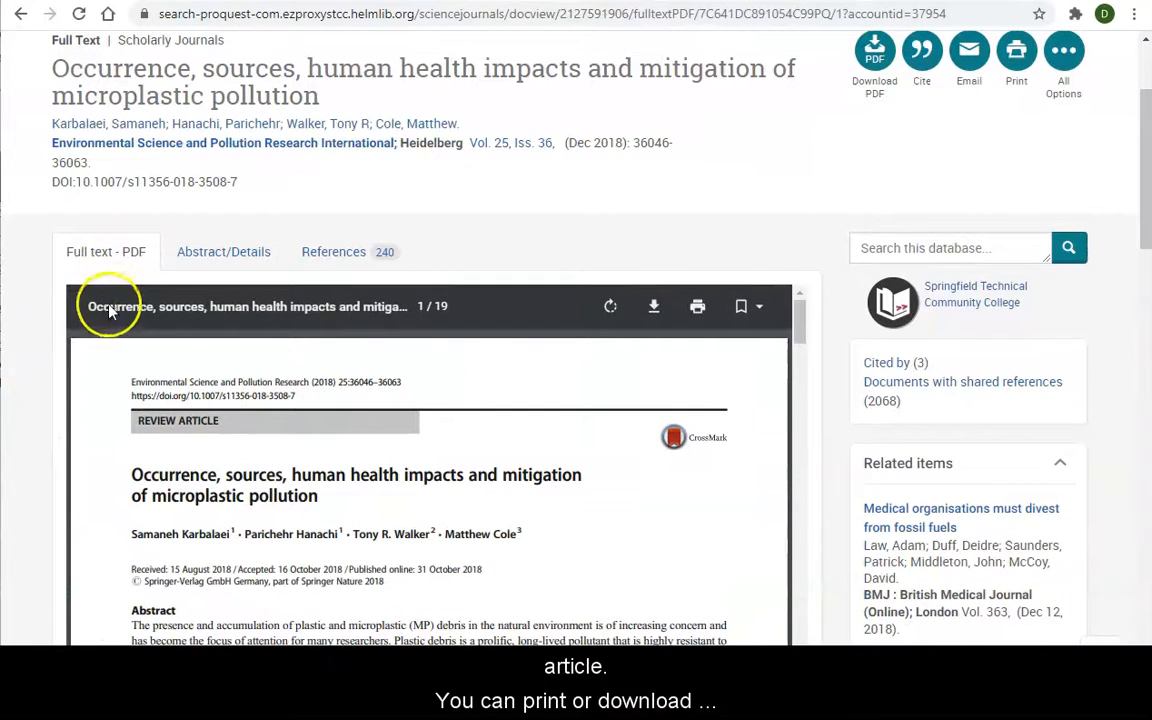
pyautogui.moveTo(654, 306)
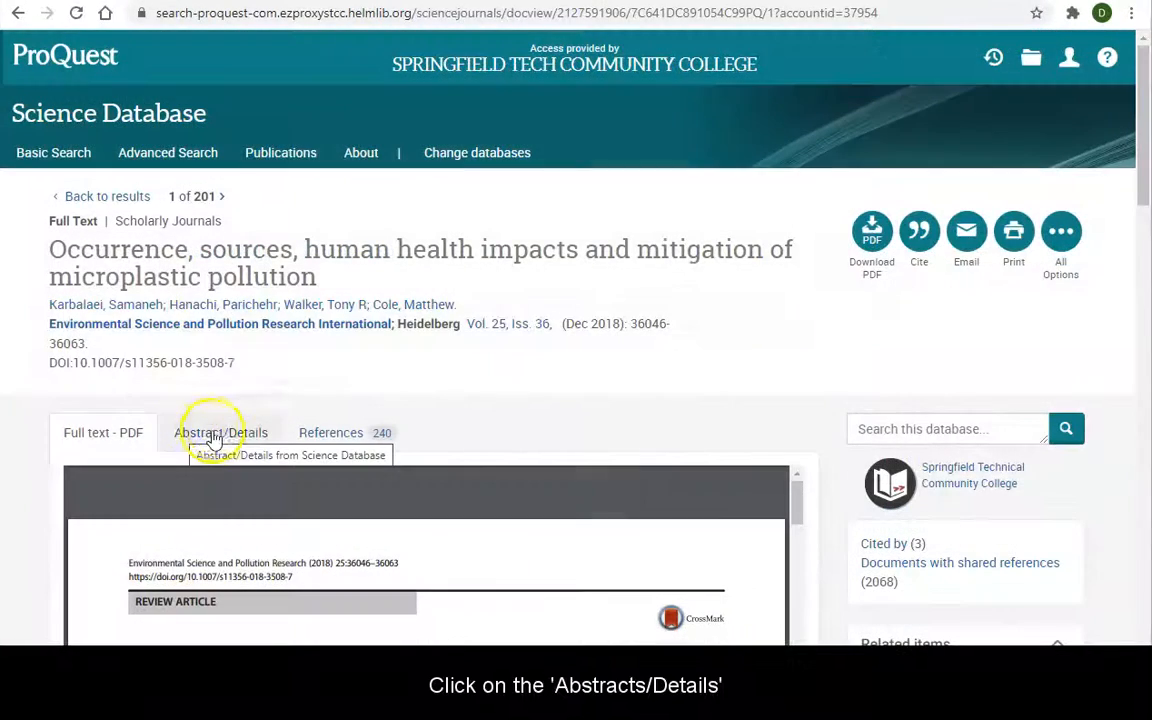
# Review the article's Abstract/Details, then its References list of 240 cited works
pyautogui.click(220, 432)
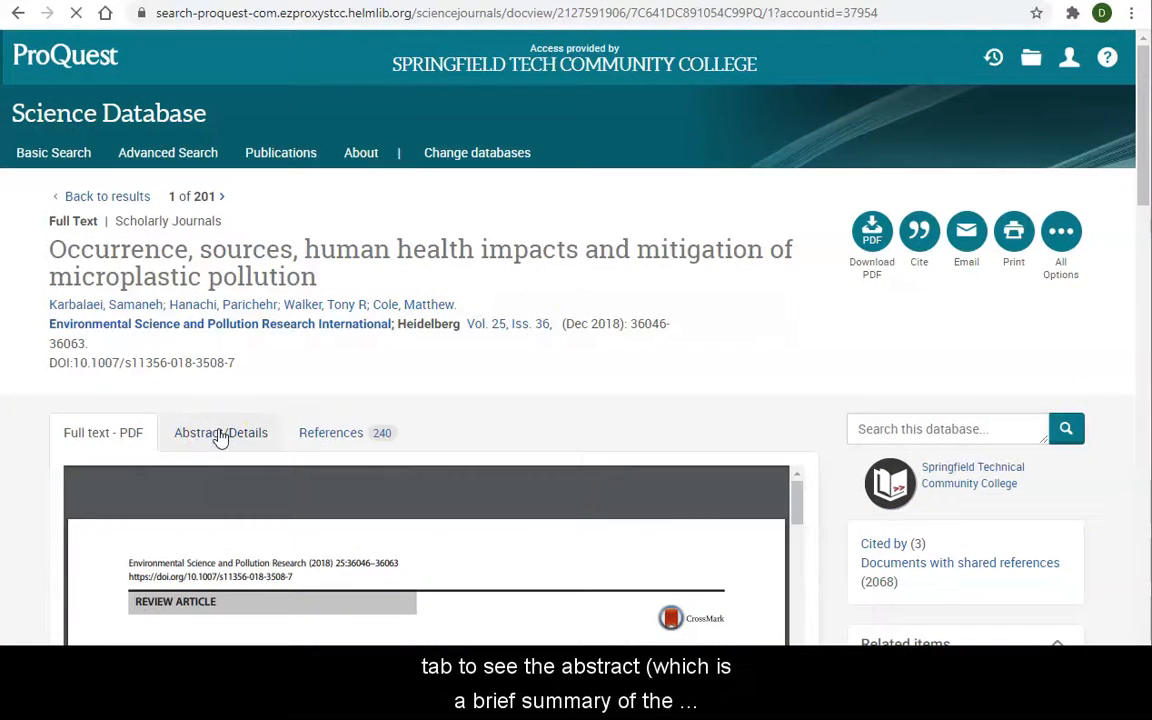
pyautogui.click(220, 432)
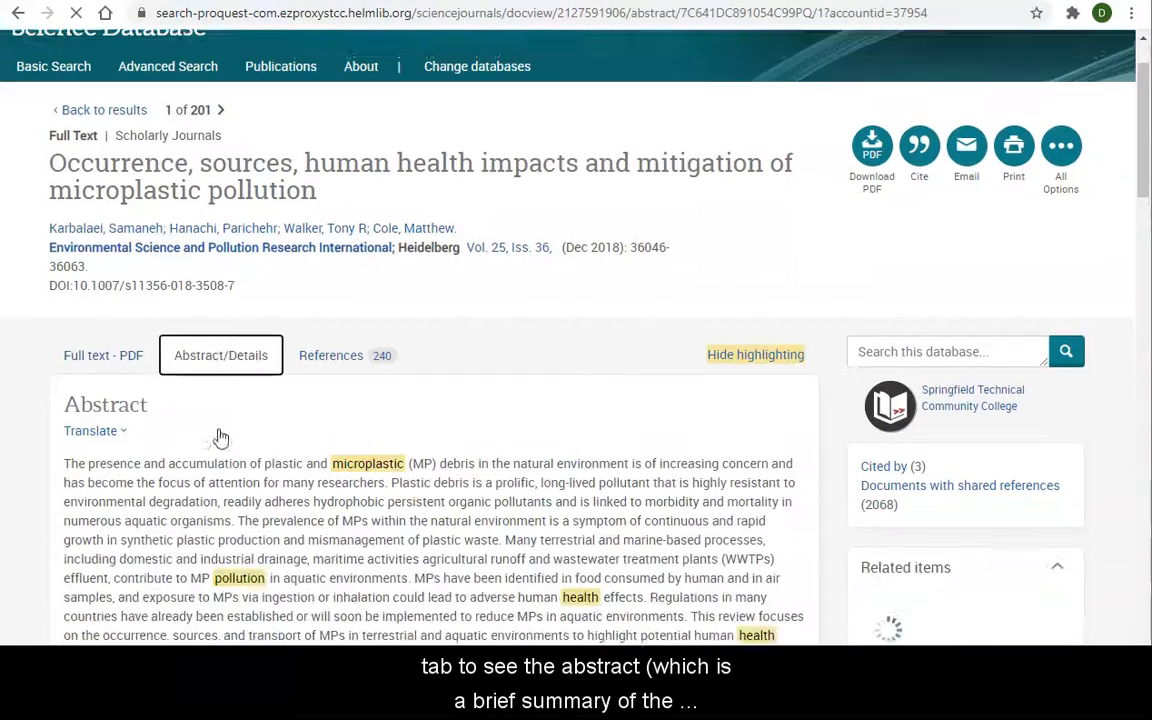
pyautogui.scroll(-3)
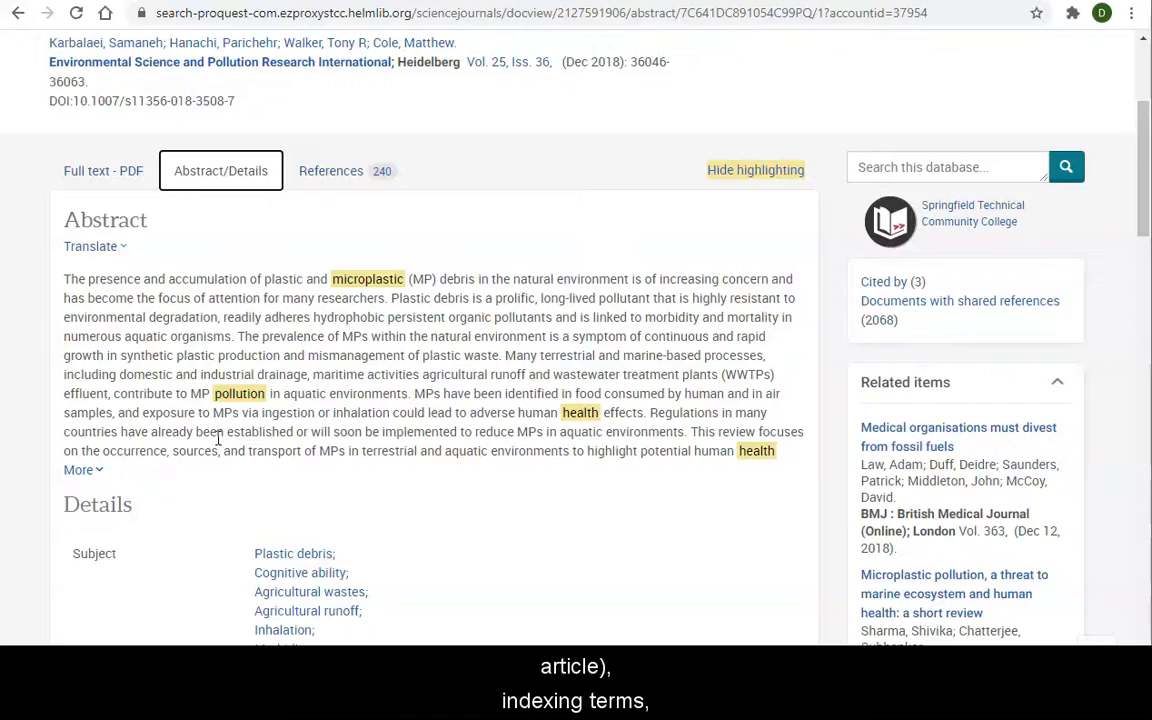
pyautogui.scroll(-3)
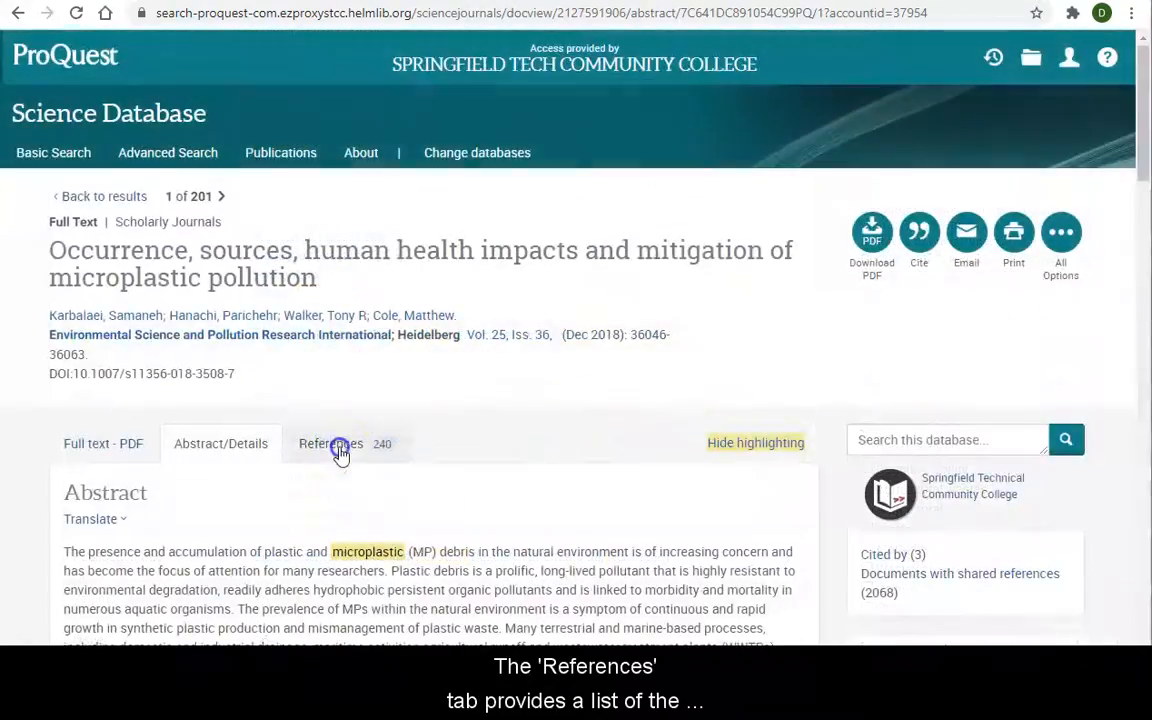
pyautogui.click(330, 443)
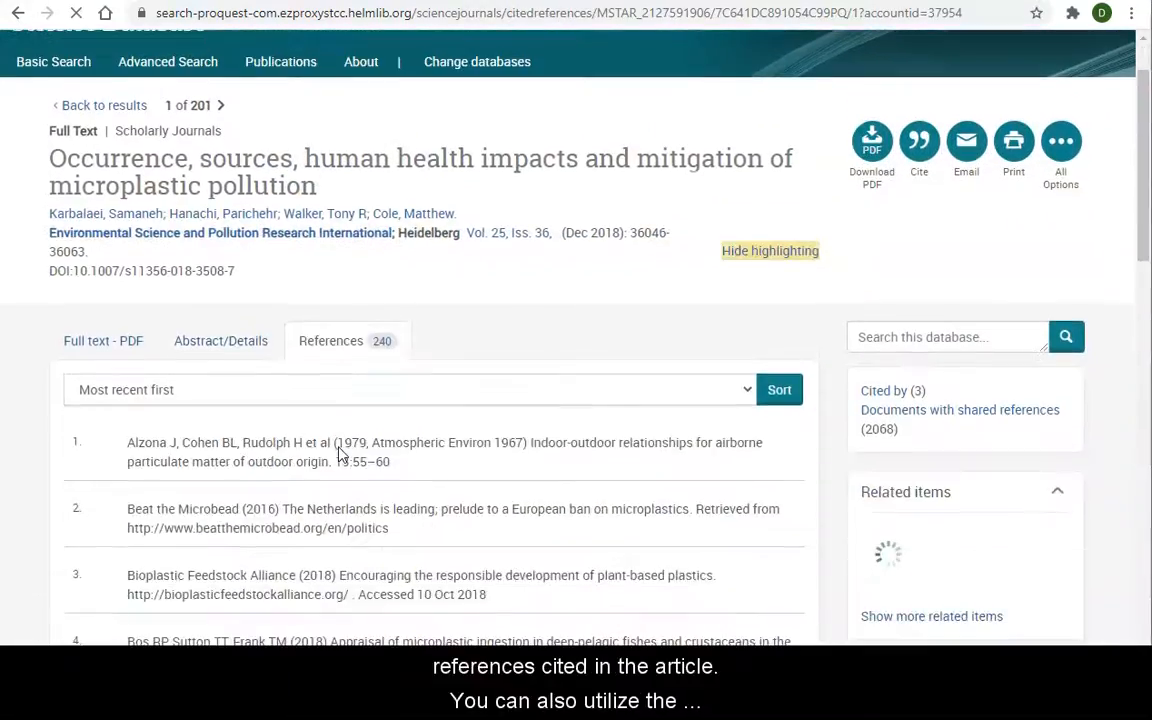
pyautogui.scroll(-3)
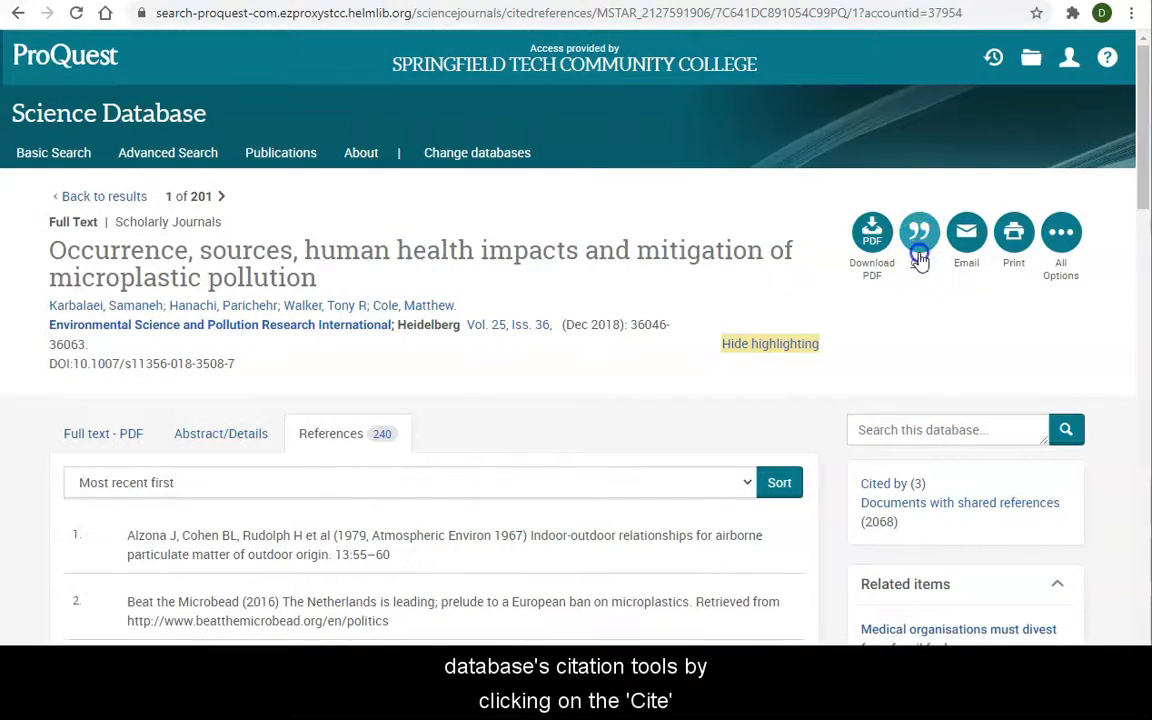
# Bring up the article's MLA 7th Edition citation and browse the other citation styles
pyautogui.click(919, 232)
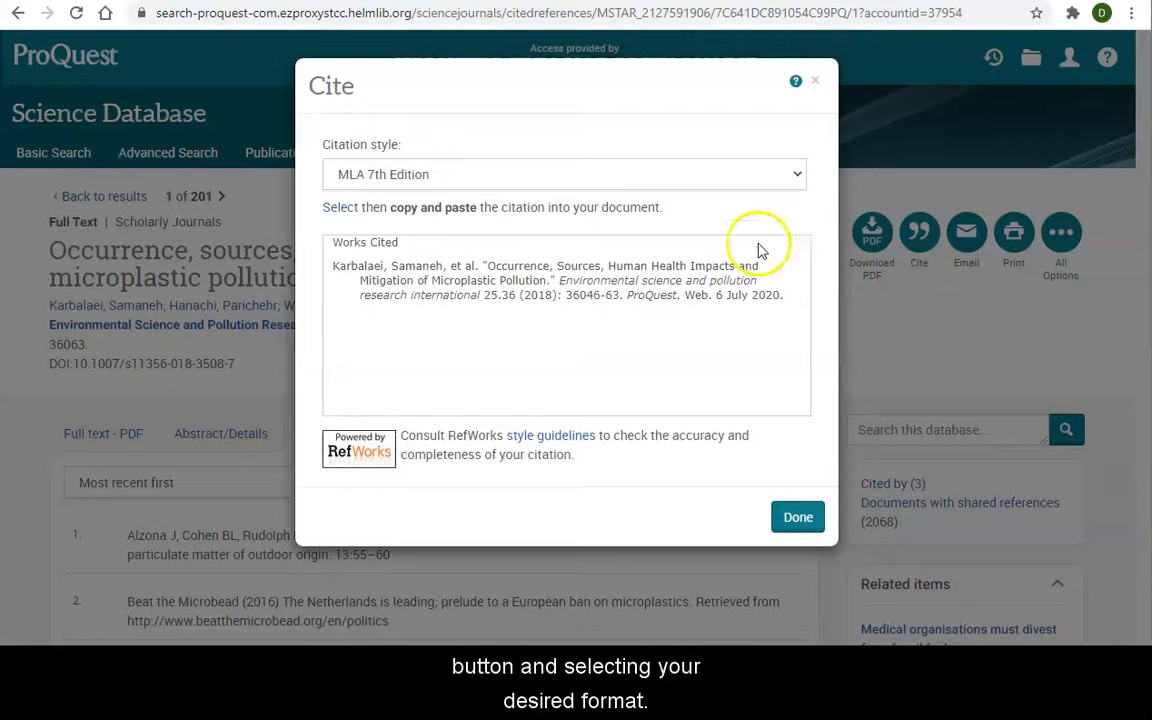
pyautogui.click(564, 174)
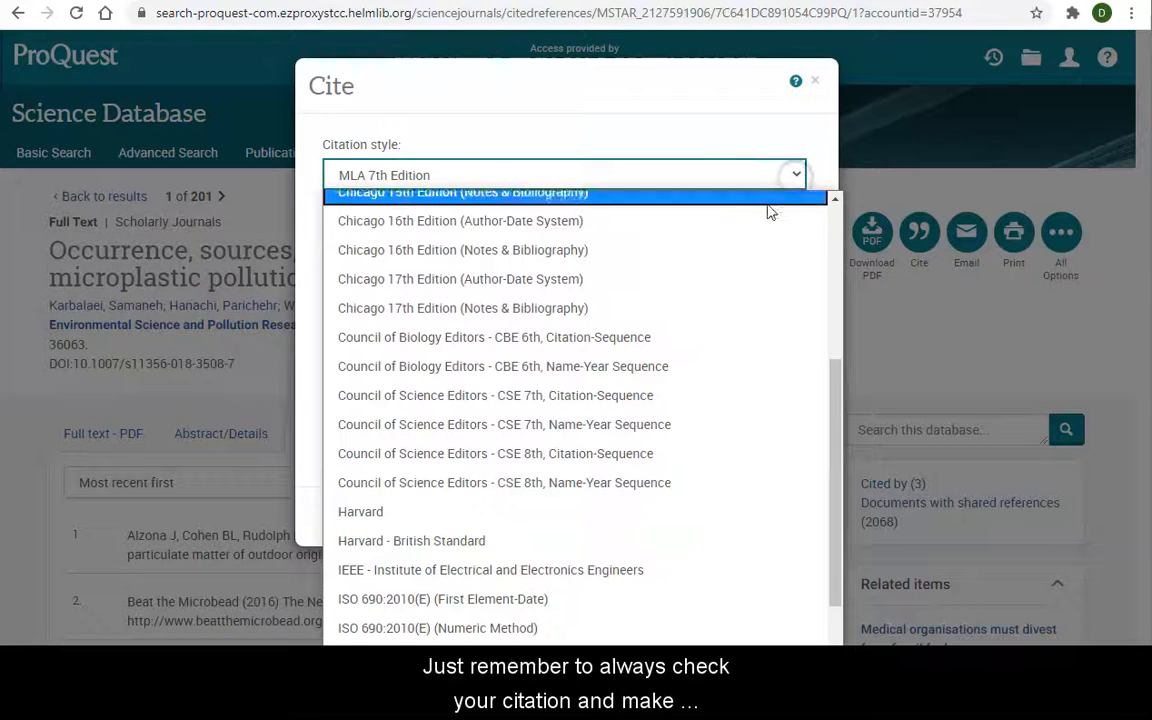
pyautogui.scroll(-3)
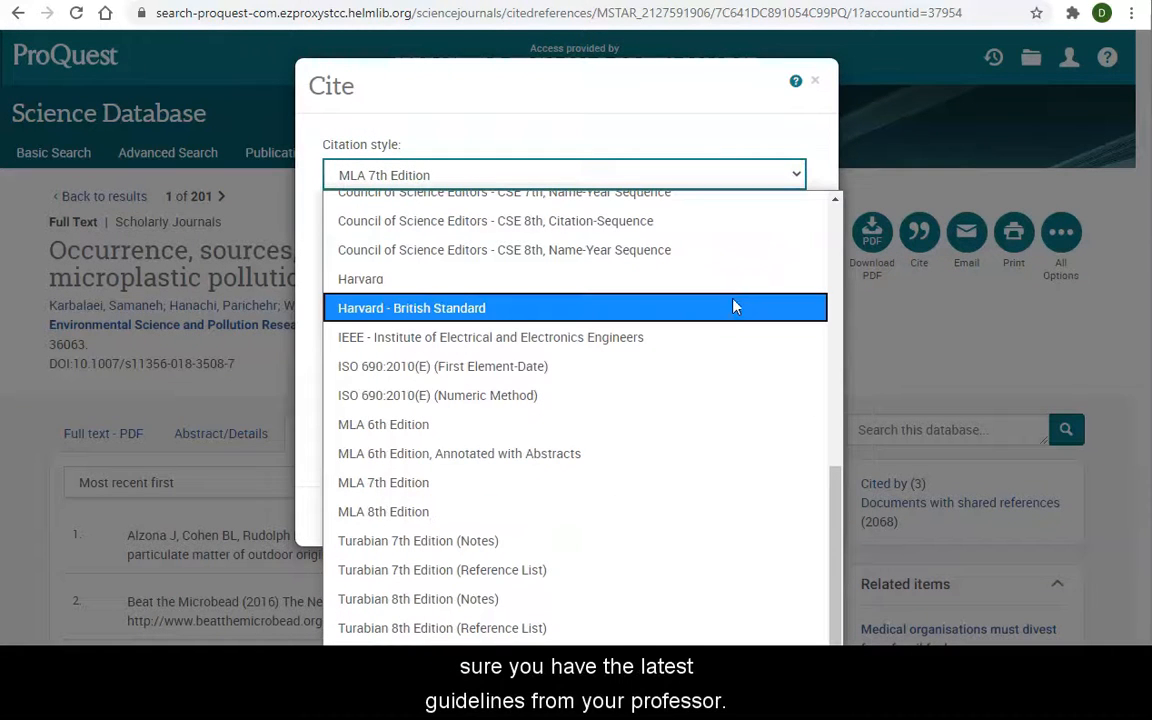